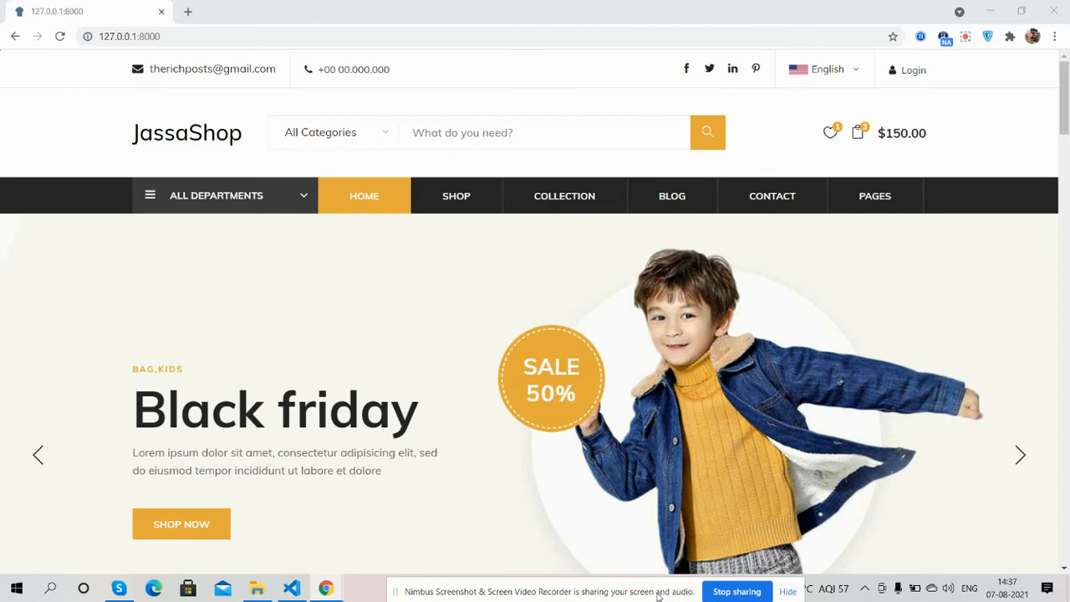
# Step: Scroll the homepage from the Black friday banner down to the footer and back up
pyautogui.click(1020, 454)
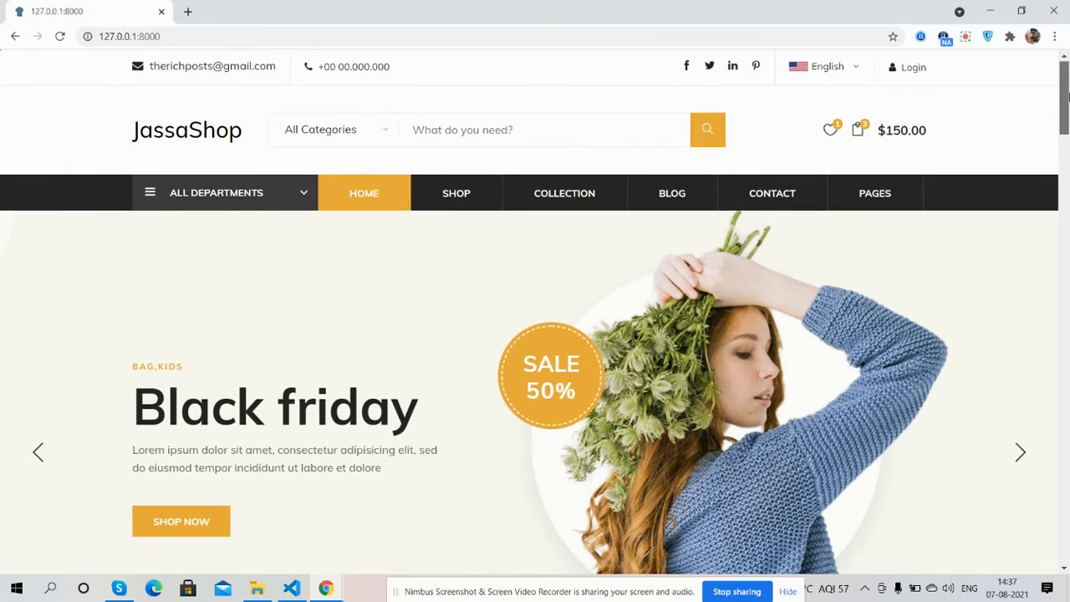
pyautogui.scroll(-3)
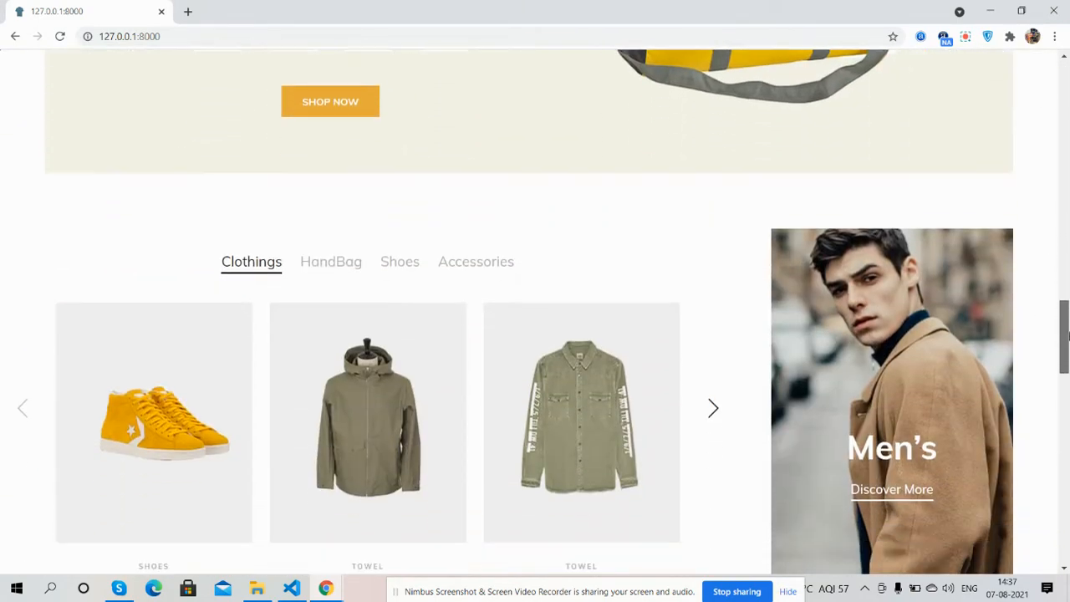
pyautogui.scroll(-3)
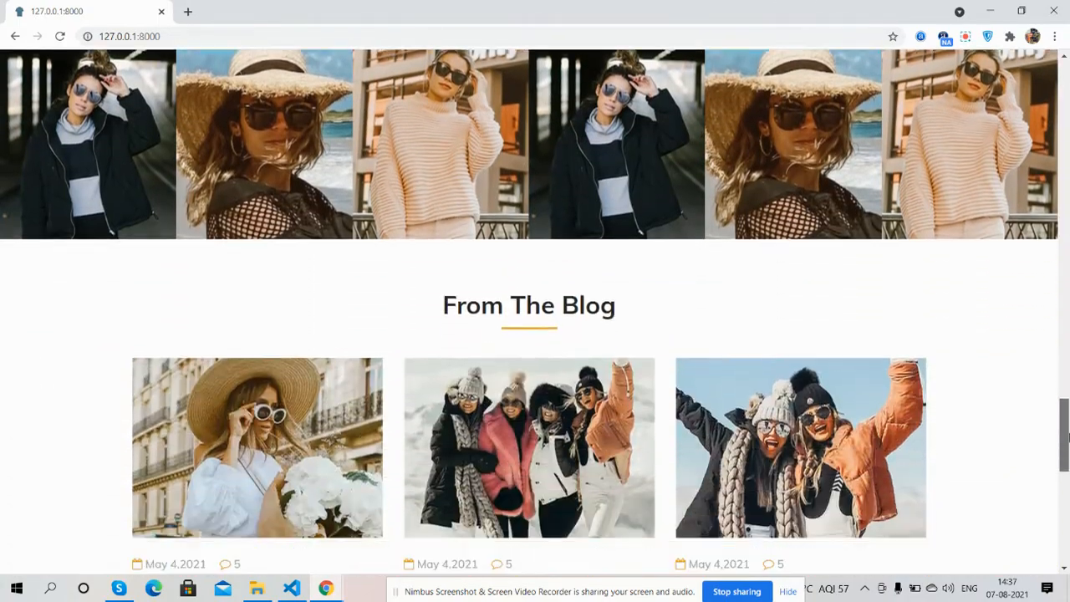
pyautogui.scroll(-3)
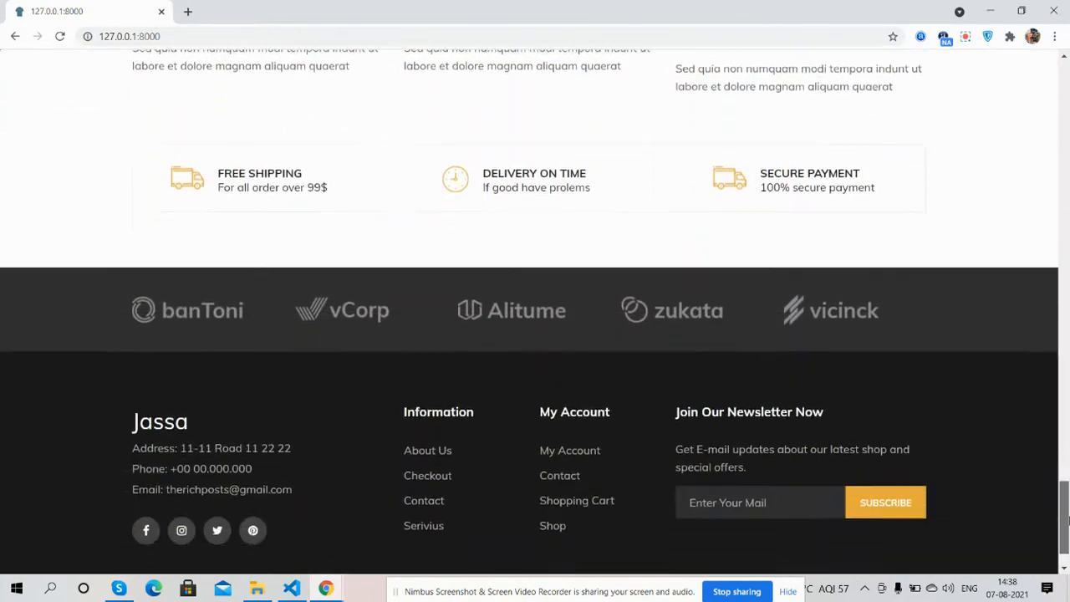
pyautogui.scroll(3)
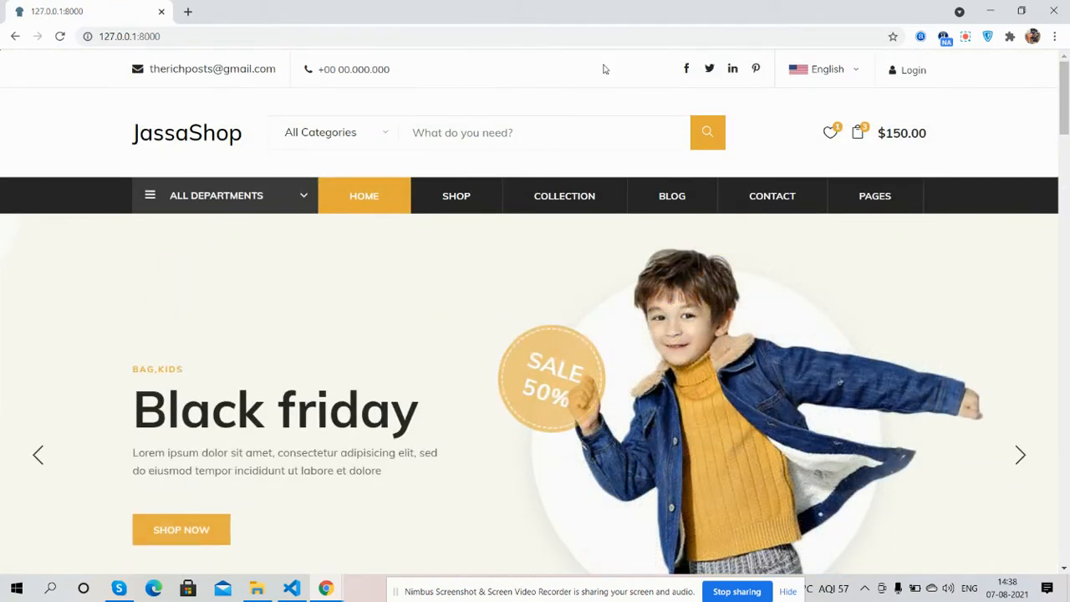
# Step: Reveal the PAGES menu's list of extra pages at the top of the homepage
pyautogui.click(826, 70)
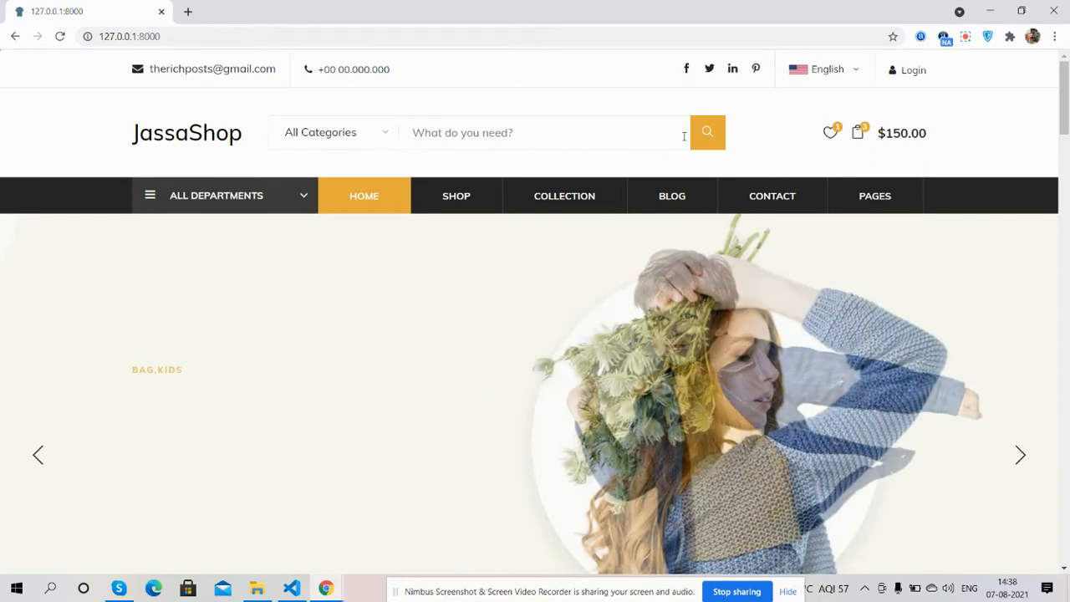
pyautogui.click(857, 132)
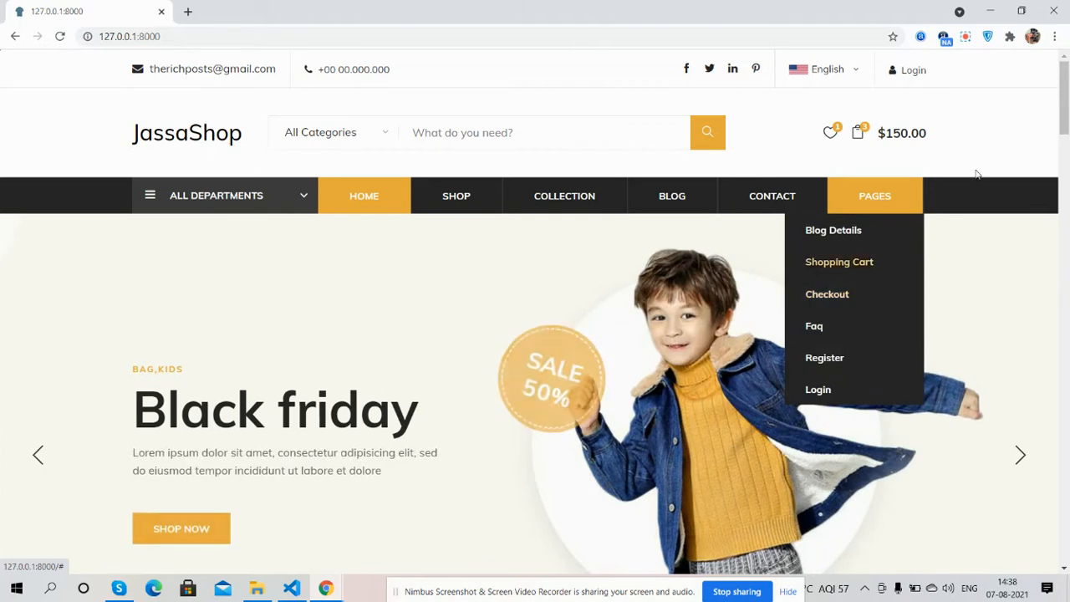
pyautogui.scroll(-3)
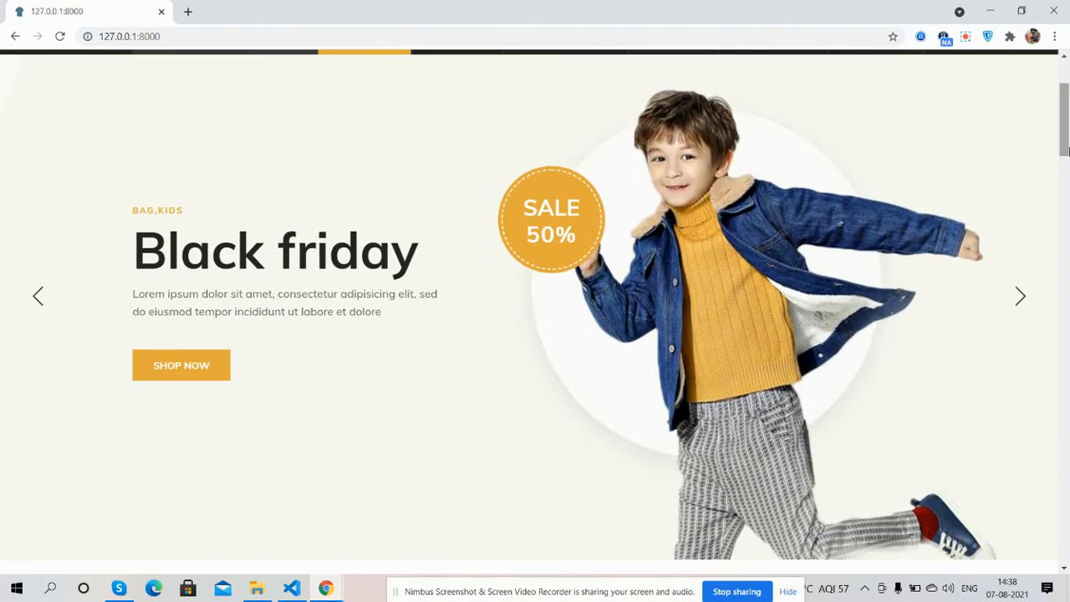
# Step: Advance the Black friday hero banner to its next slide
pyautogui.click(1019, 296)
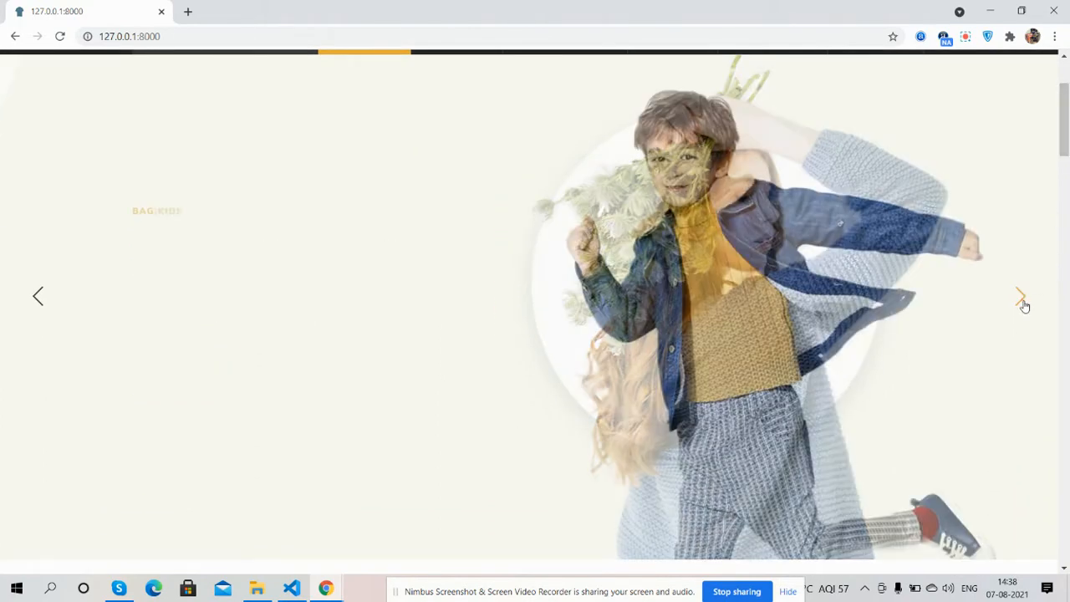
pyautogui.click(1020, 296)
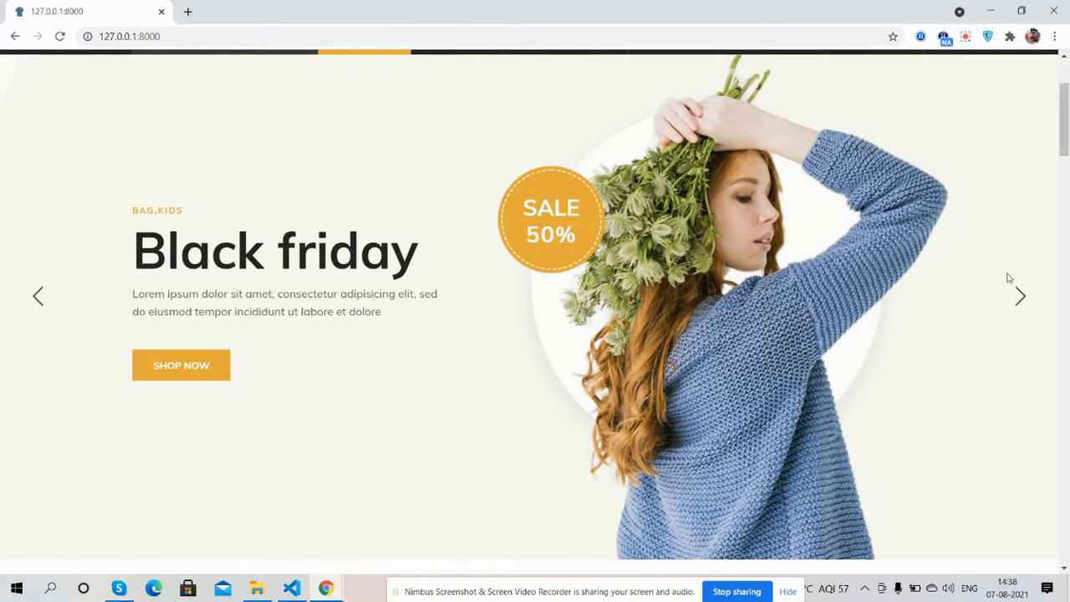
pyautogui.scroll(-3)
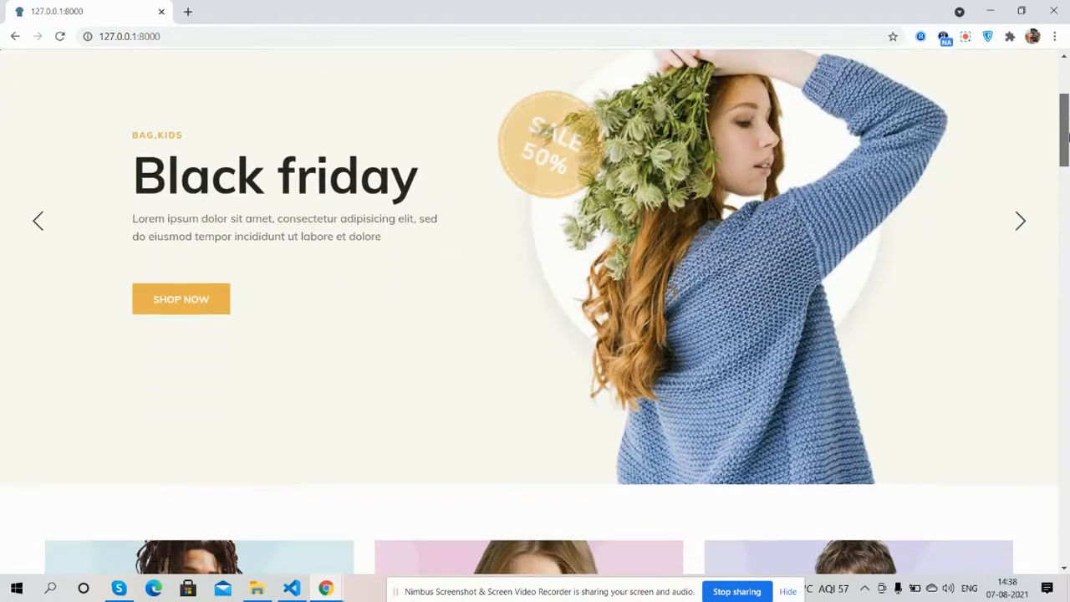
# Step: Advance the Clothings product carousel to show more items
pyautogui.scroll(-3)
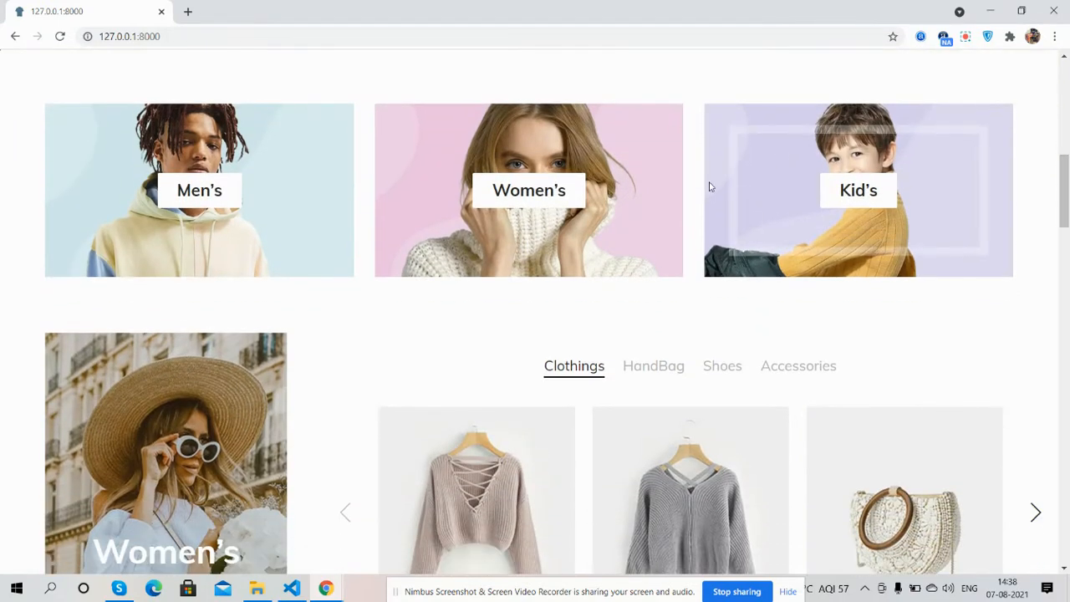
pyautogui.click(1035, 512)
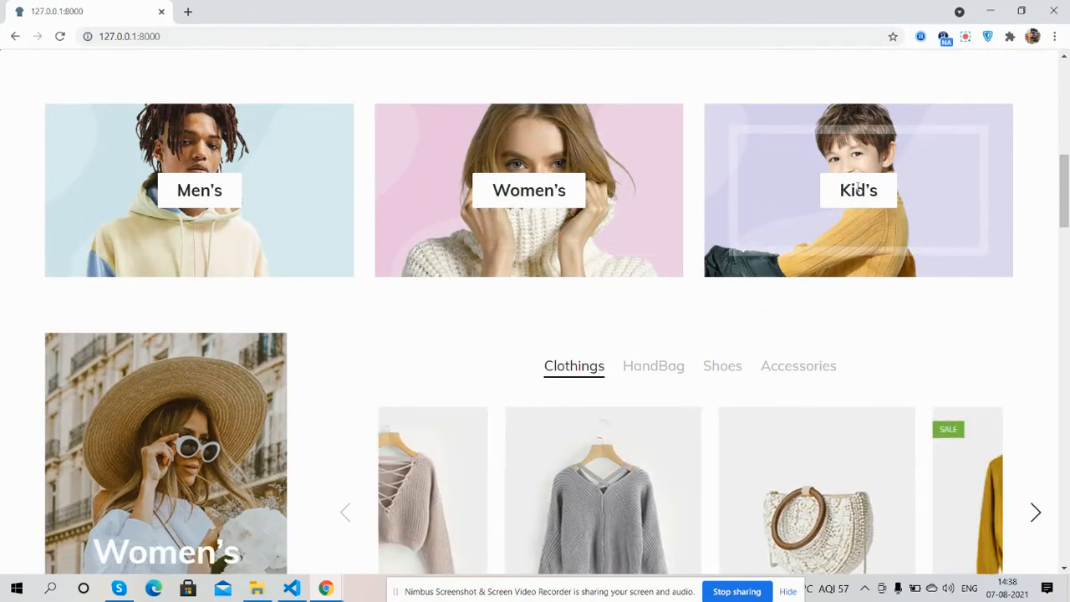
pyautogui.scroll(-3)
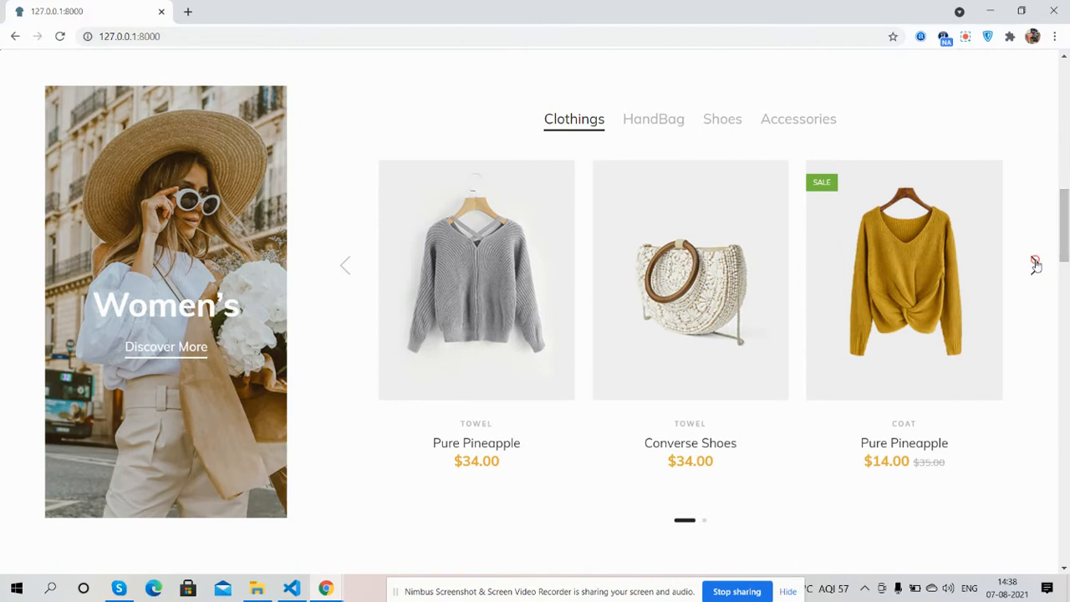
pyautogui.click(1035, 265)
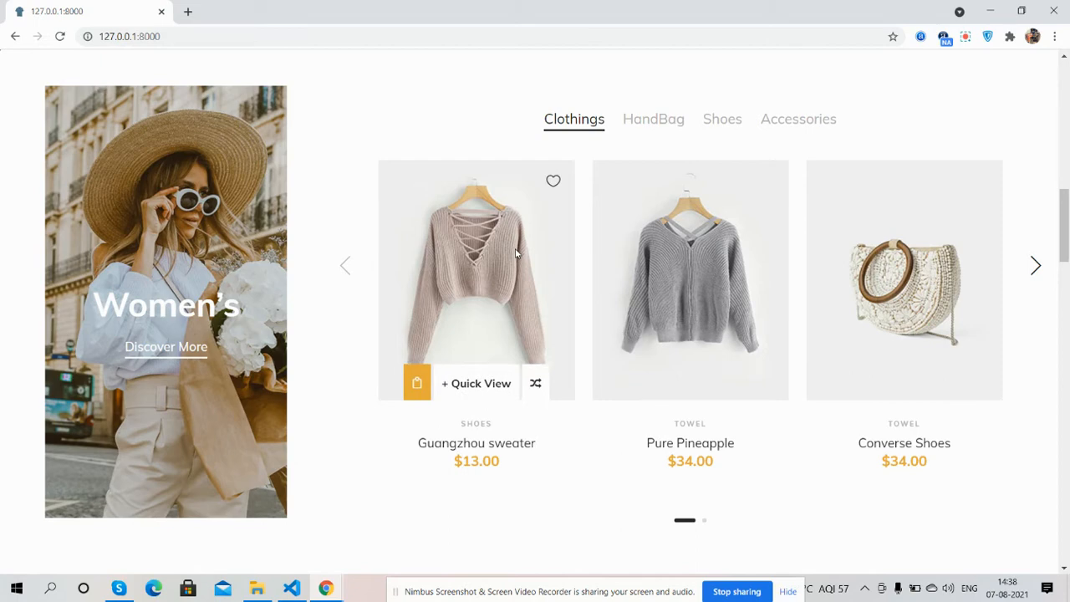
pyautogui.click(1035, 265)
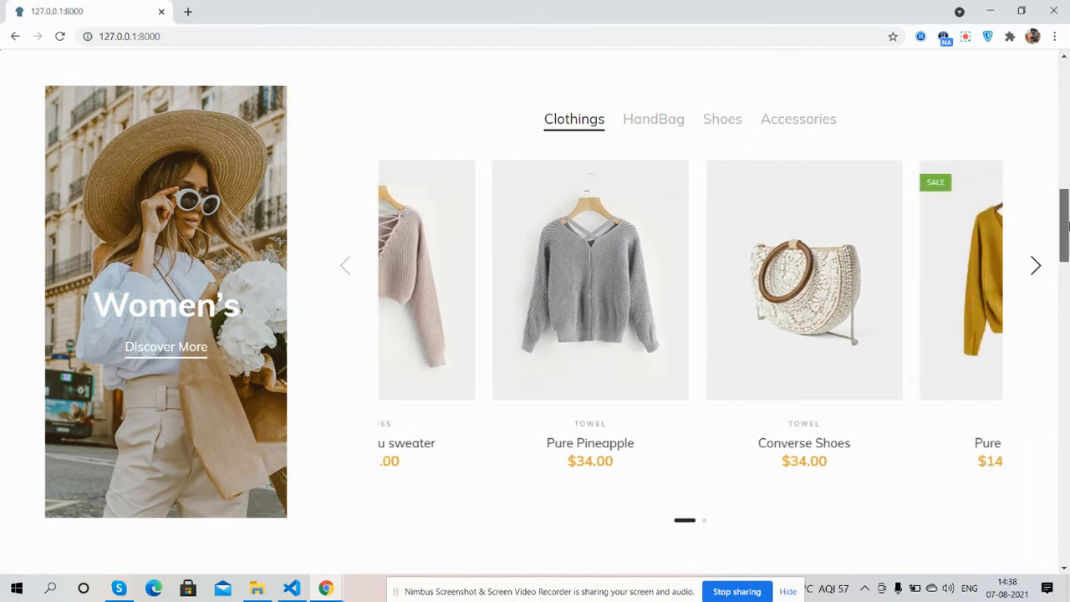
# Step: Advance the next product carousel and reach the photo strip and From The Blog heading
pyautogui.scroll(-3)
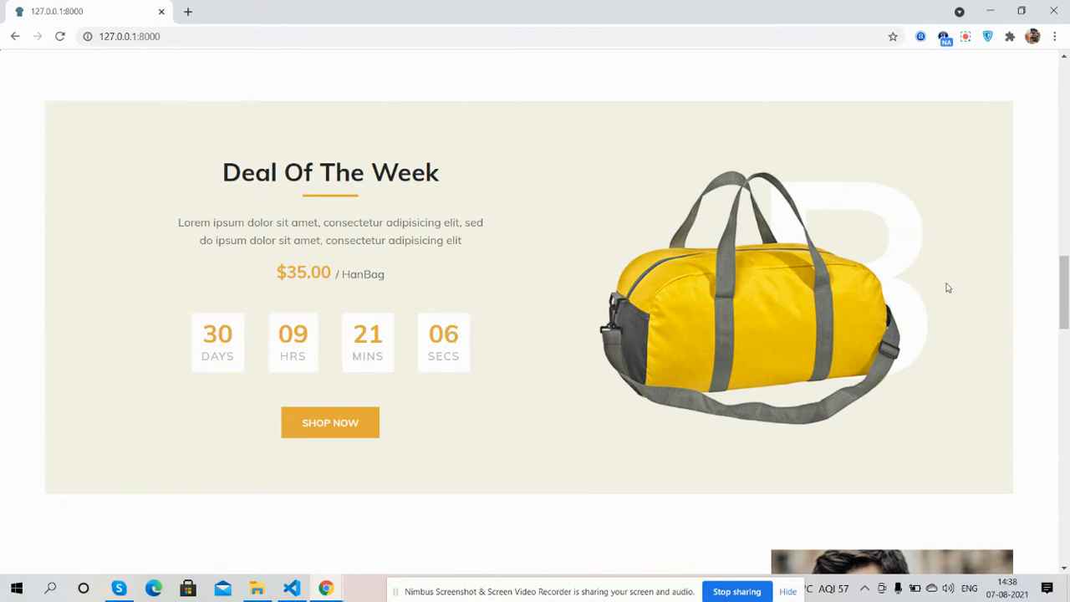
pyautogui.scroll(-3)
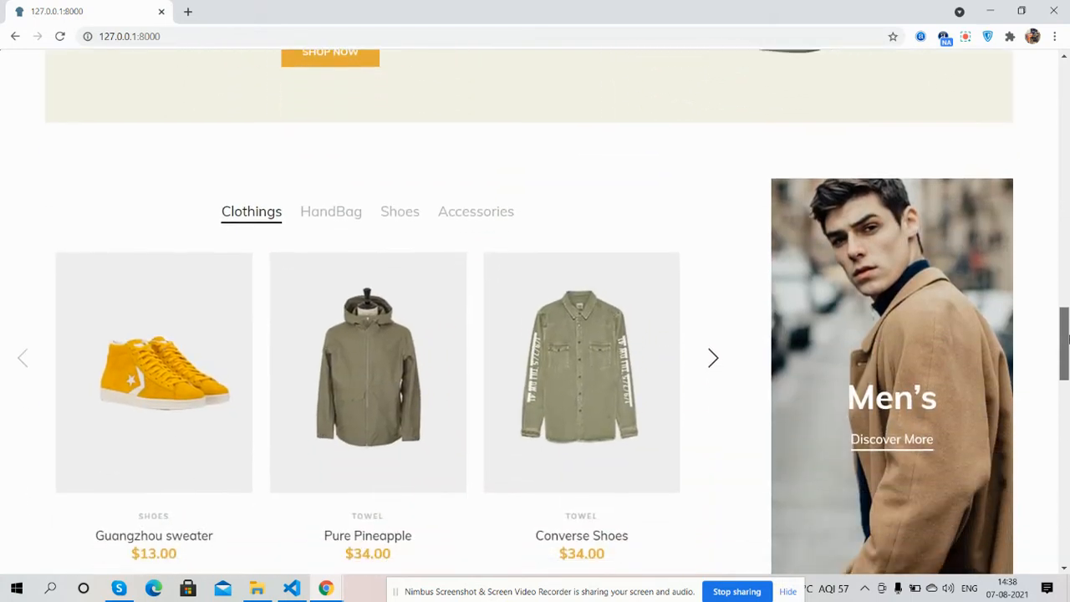
pyautogui.scroll(-3)
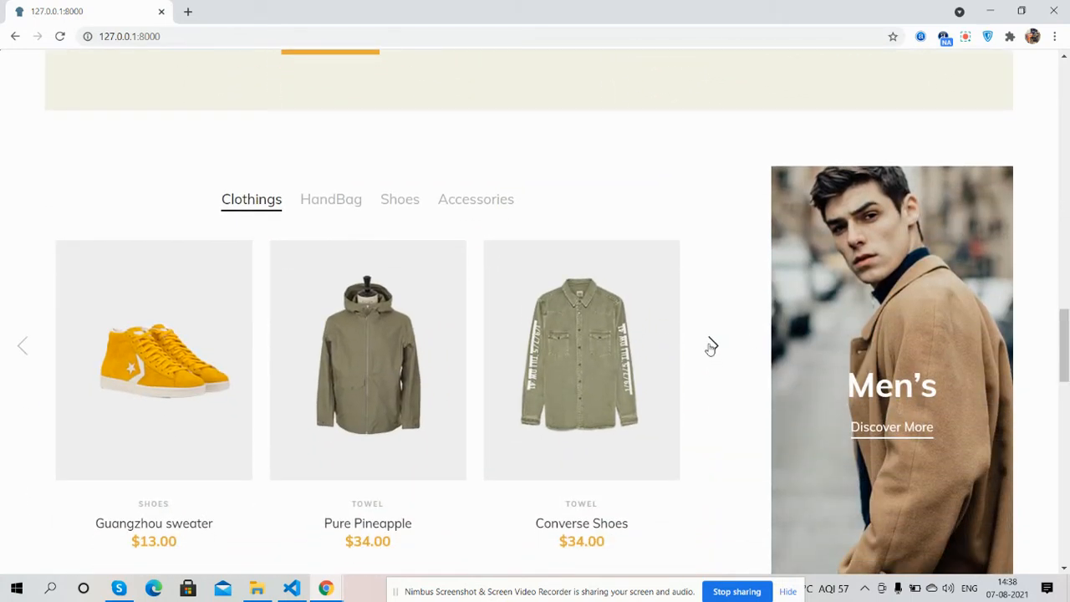
pyautogui.click(711, 346)
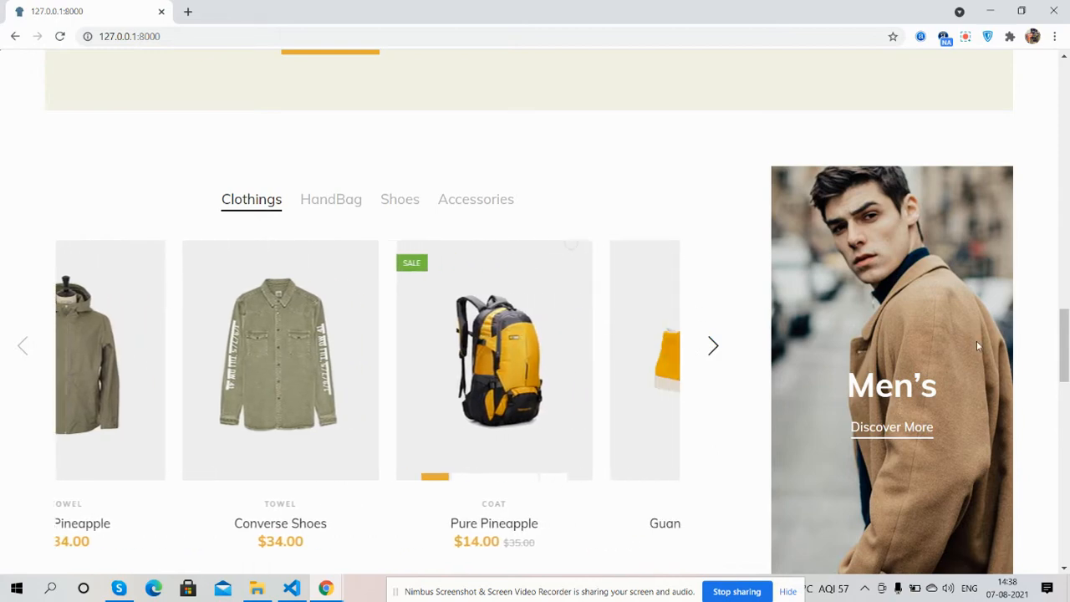
pyautogui.scroll(-3)
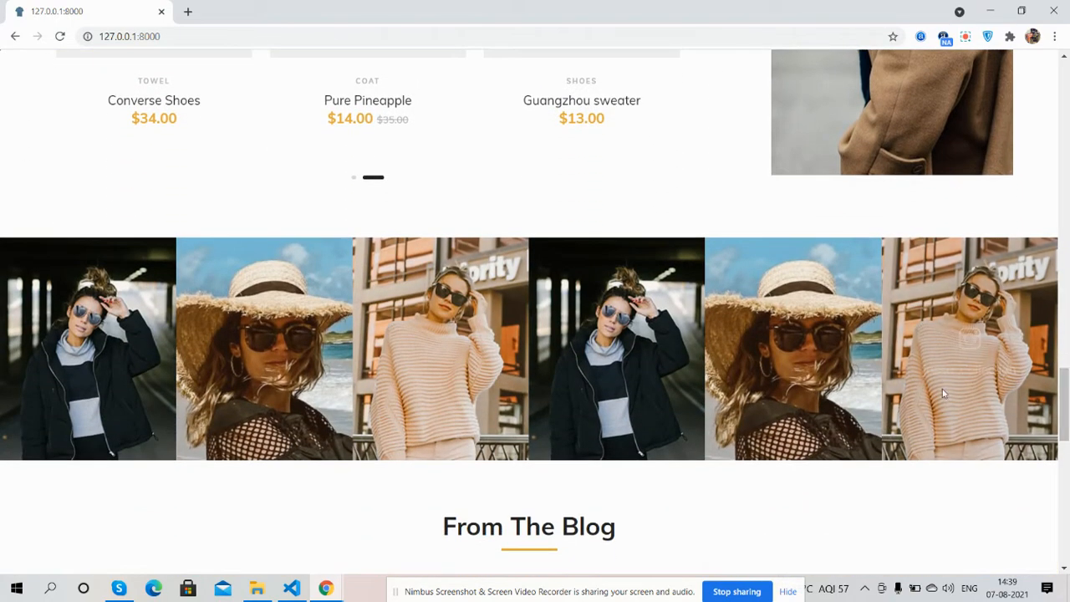
pyautogui.moveTo(300, 351)
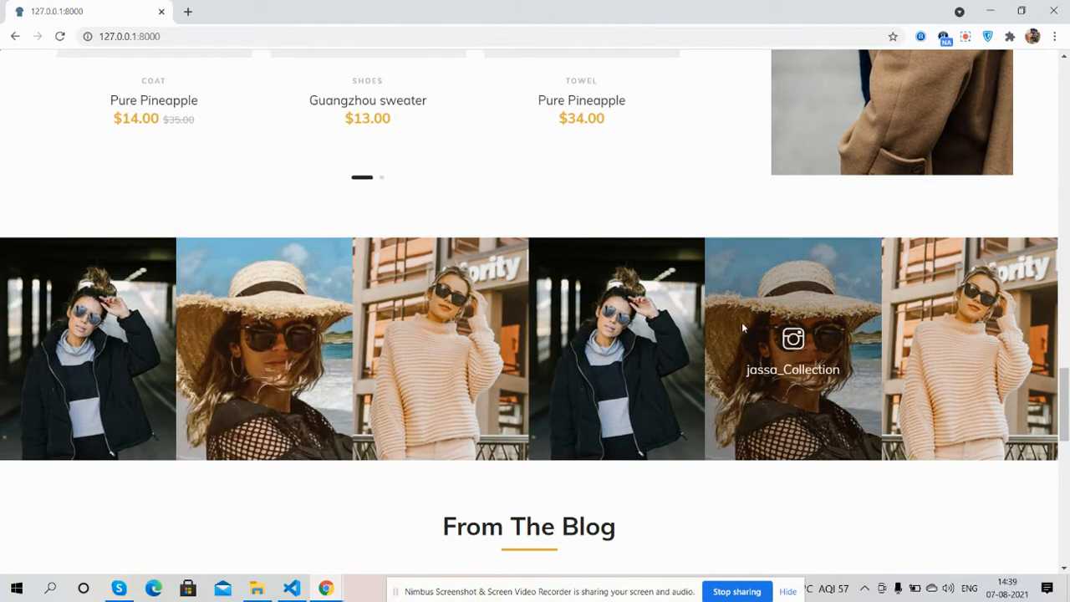
# Step: Scroll through the blog posts down to the footer, then back up slightly
pyautogui.scroll(-3)
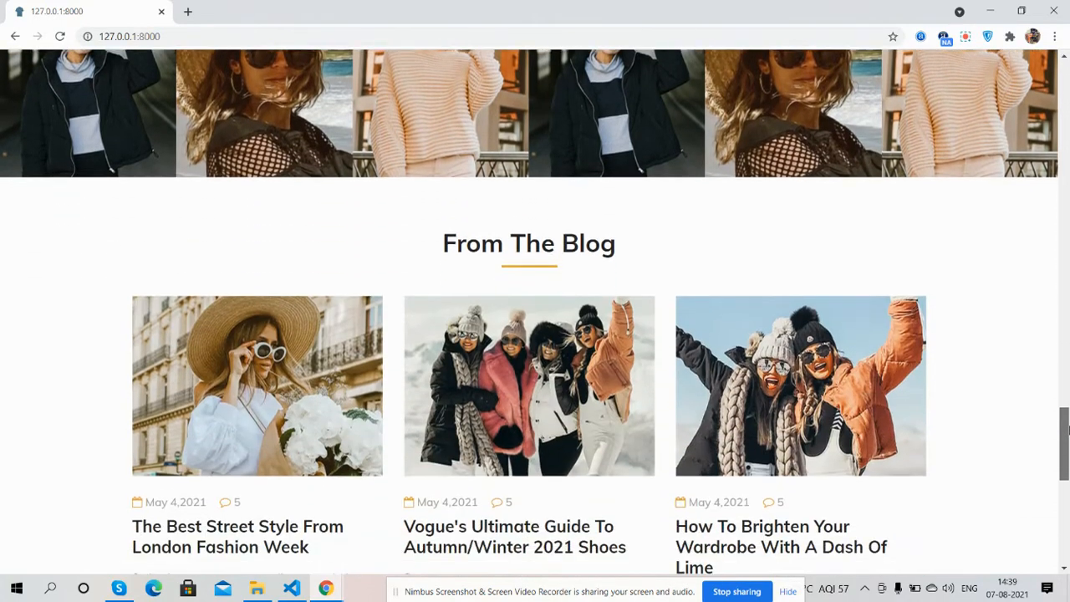
pyautogui.scroll(-3)
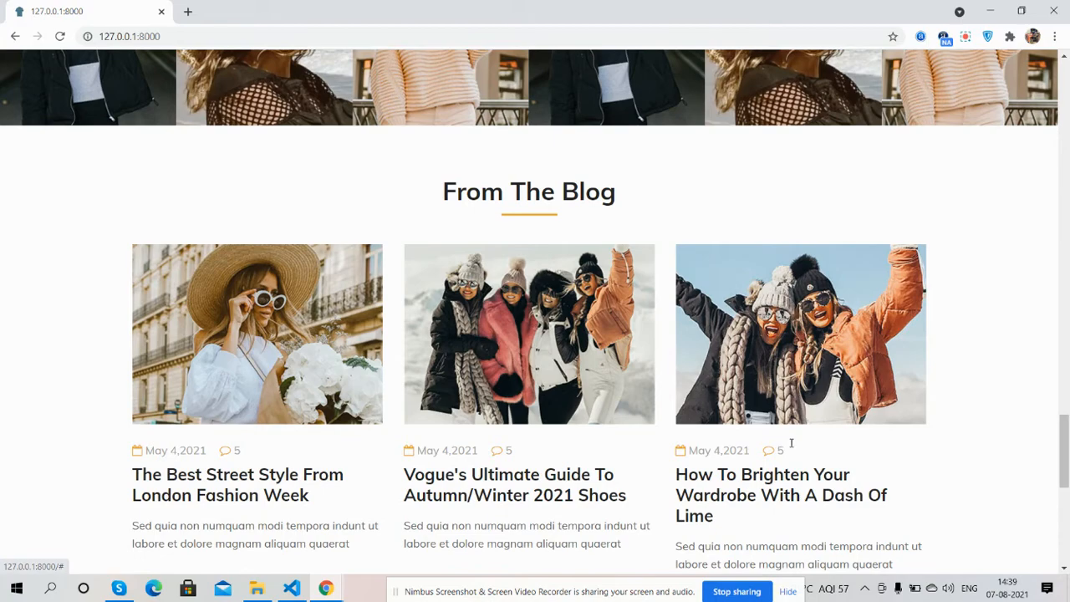
pyautogui.scroll(-3)
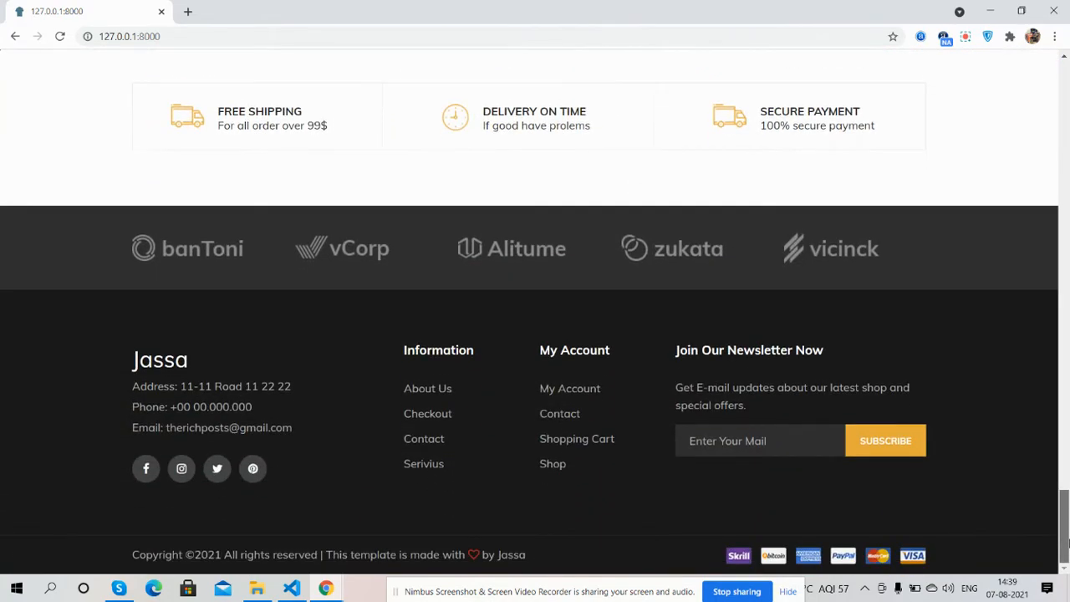
pyautogui.scroll(3)
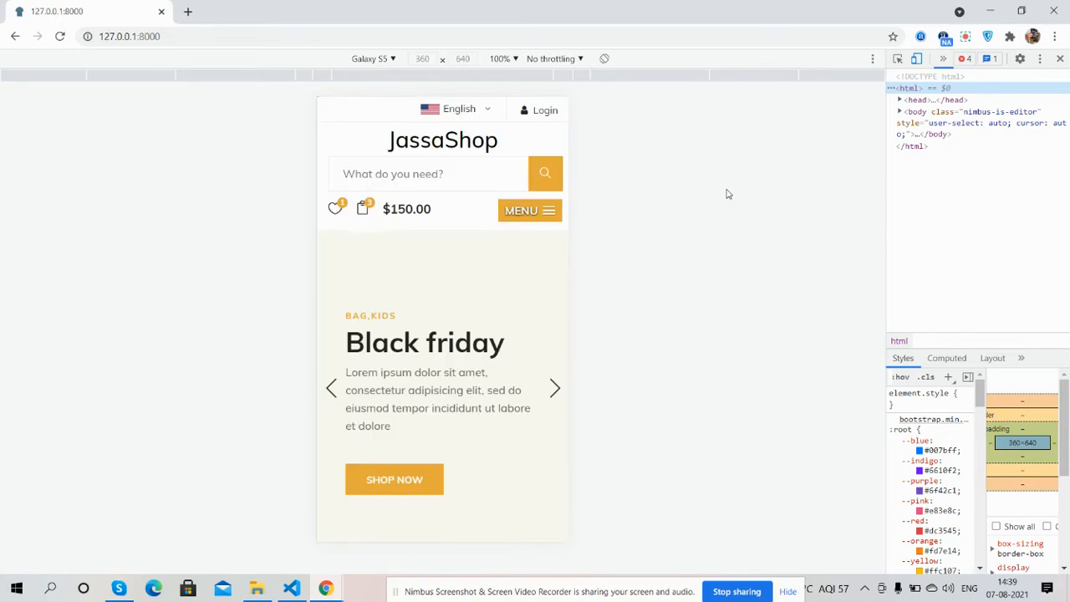
# Step: Open the page's mobile MENU and switch device emulation to iPhone X
pyautogui.scroll(-3)
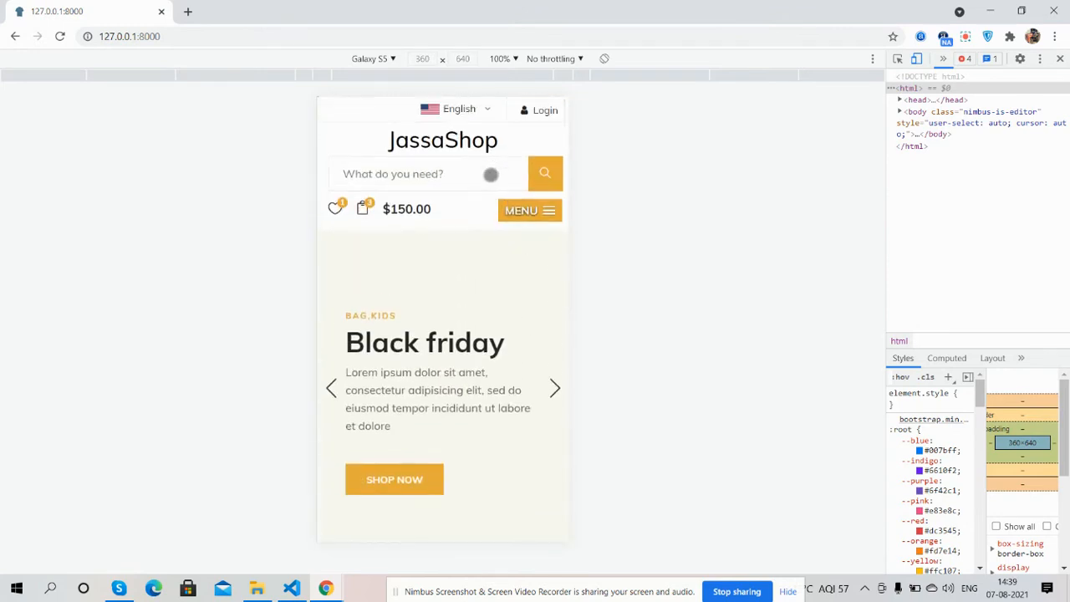
pyautogui.click(530, 210)
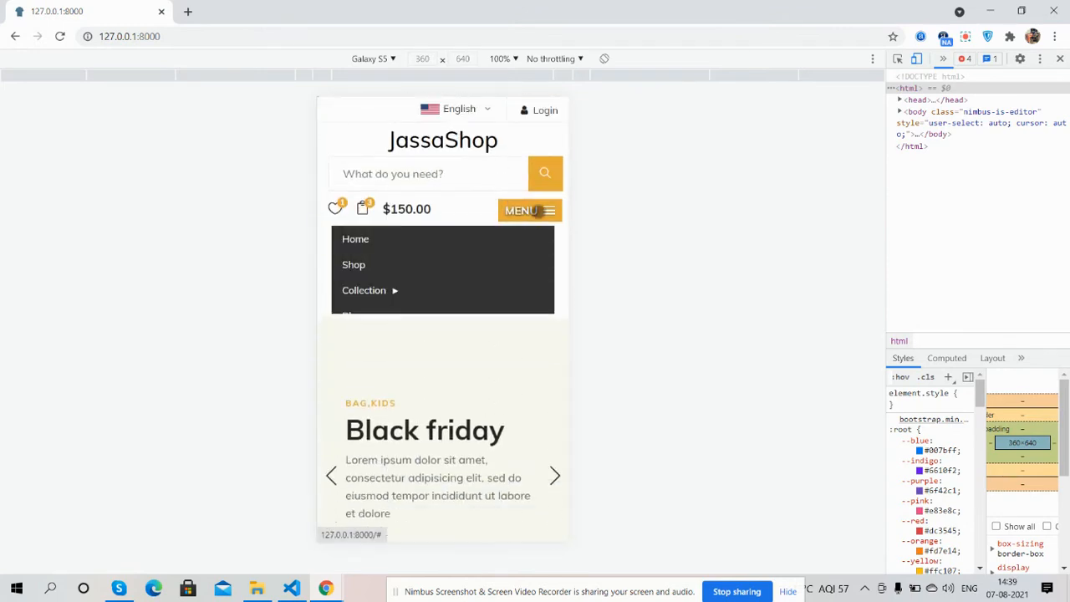
pyautogui.click(372, 58)
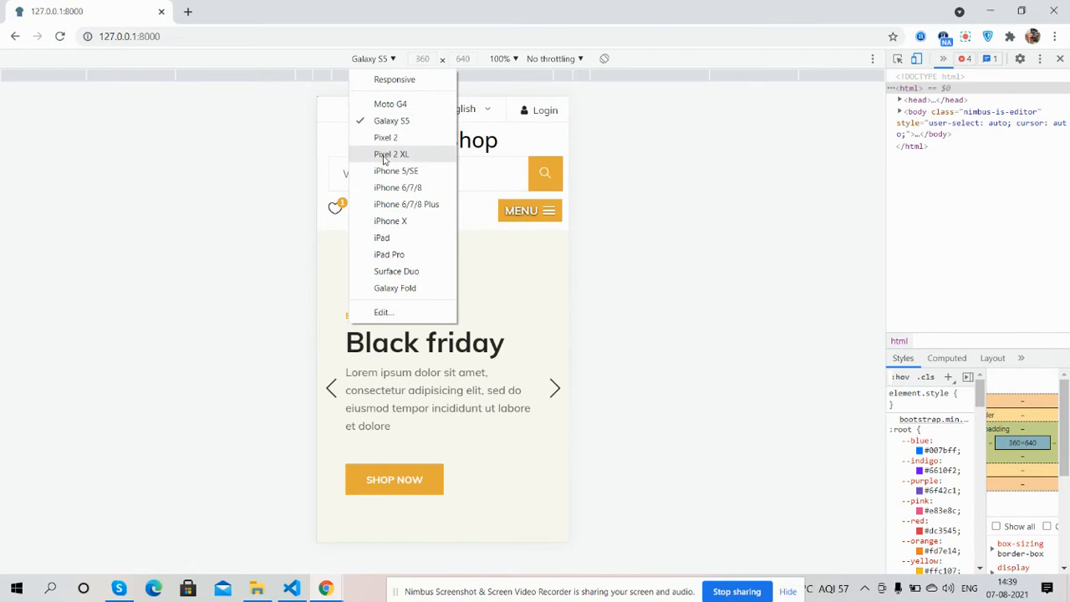
pyautogui.click(389, 220)
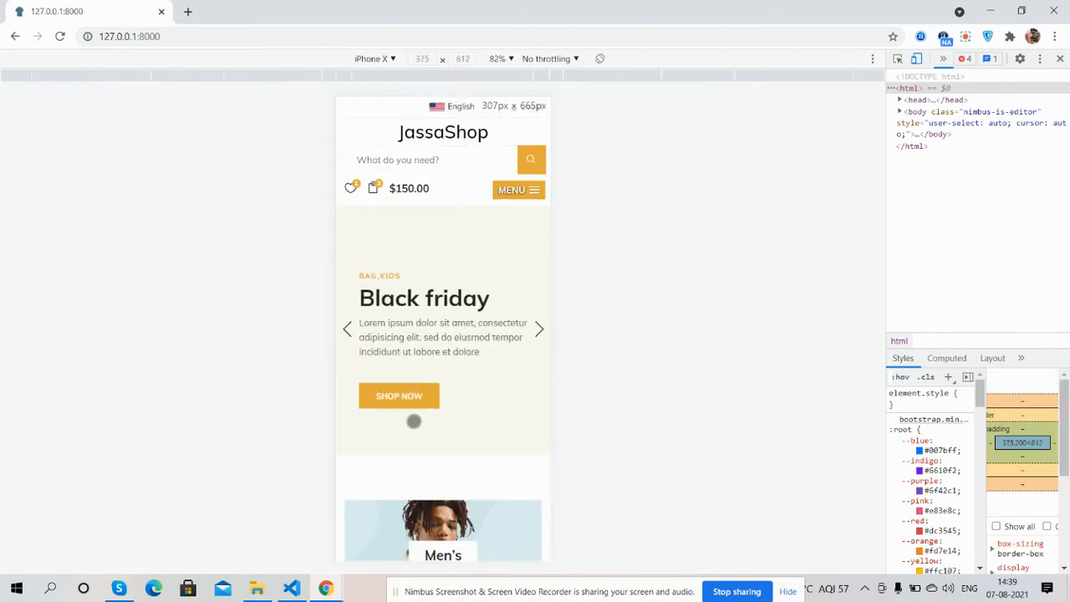
pyautogui.scroll(-3)
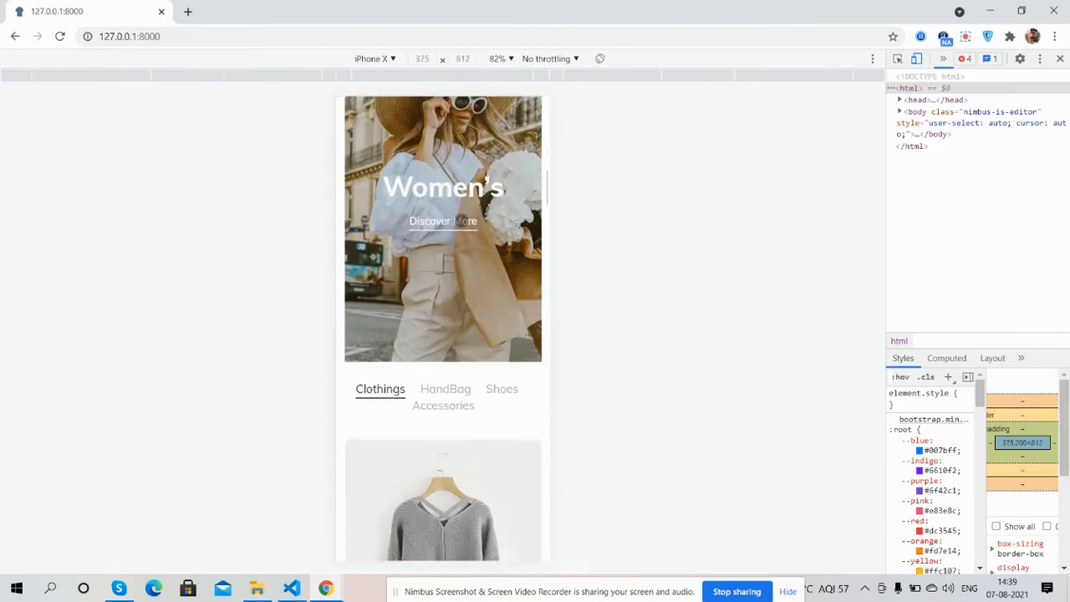
# Step: Preview the homepage on an emulated iPad Pro, then close the developer tools
pyautogui.click(373, 59)
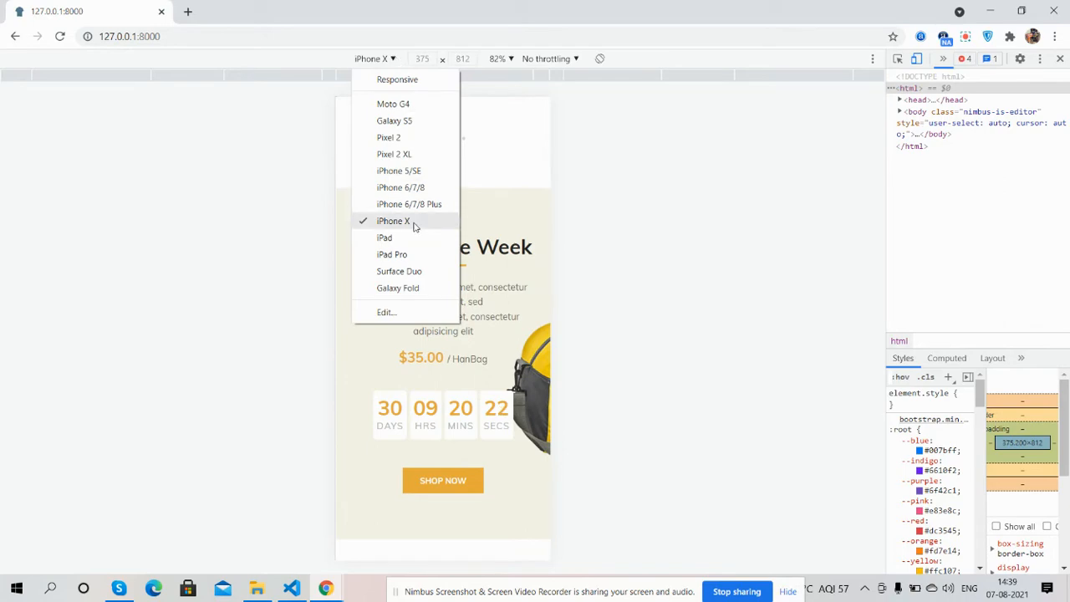
pyautogui.click(391, 254)
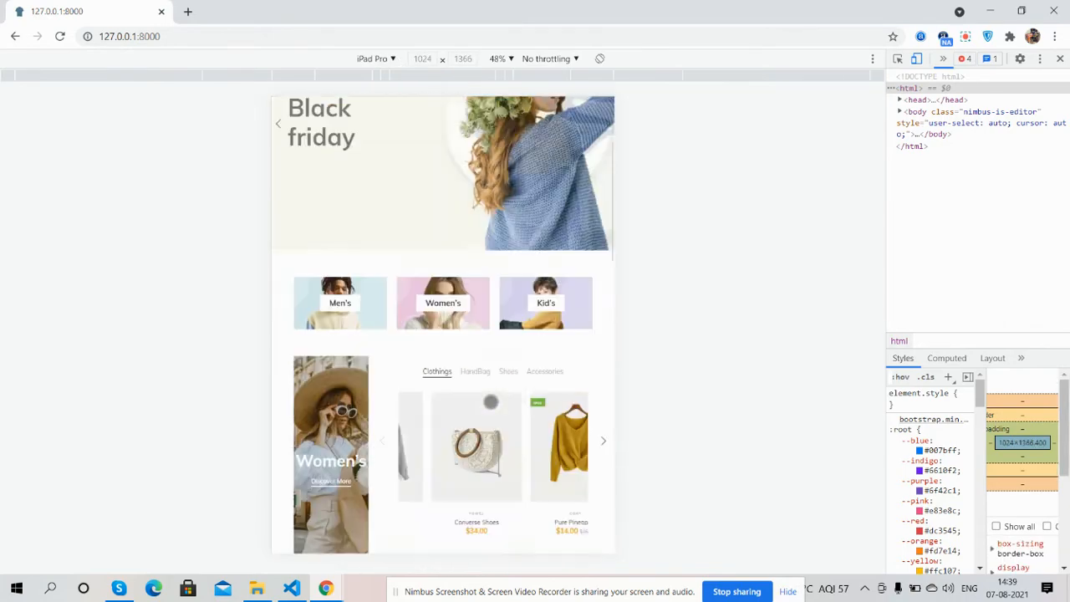
pyautogui.scroll(3)
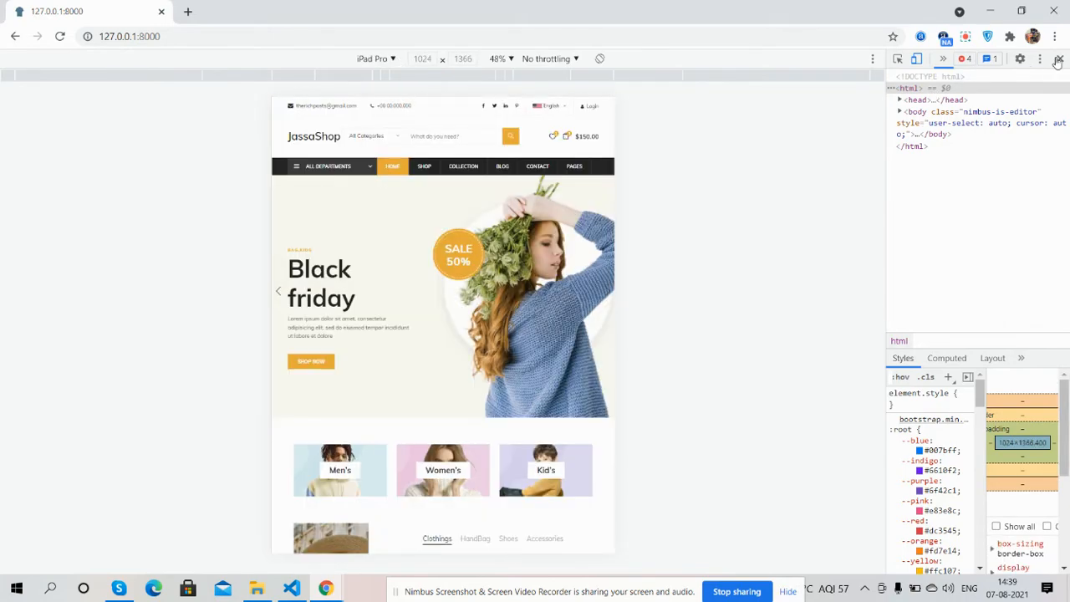
pyautogui.click(1057, 58)
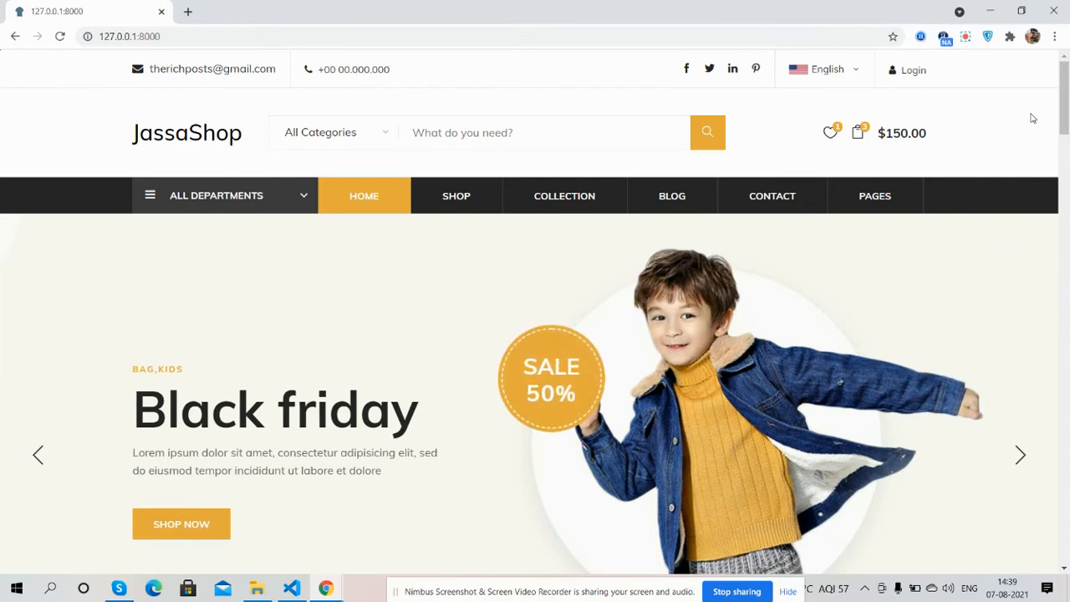
# Step: Advance the full-width hero banner from the boy's slide to the woman's slide
pyautogui.click(1020, 454)
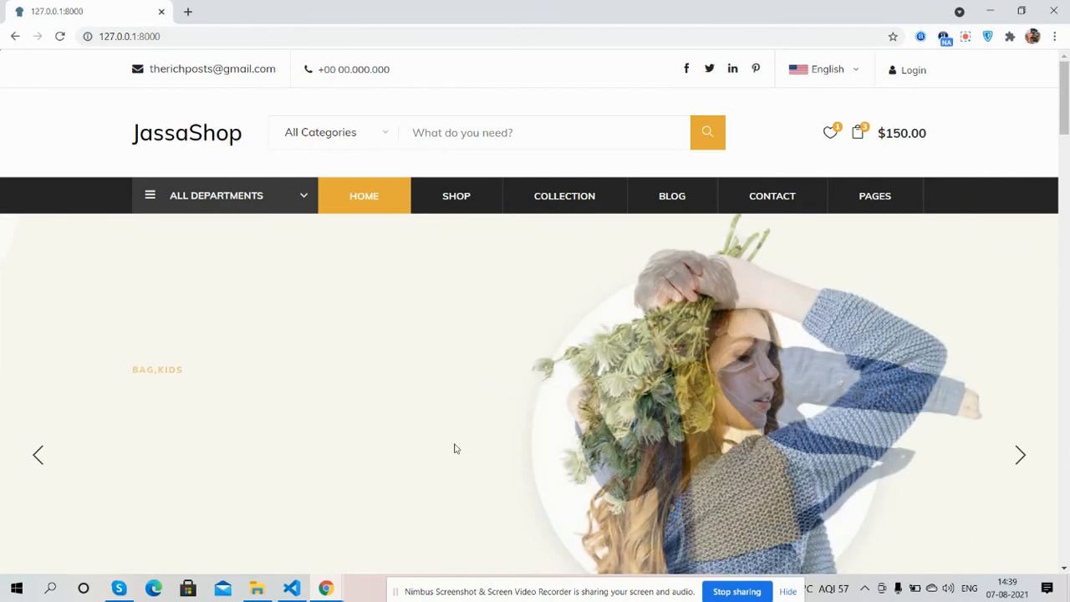